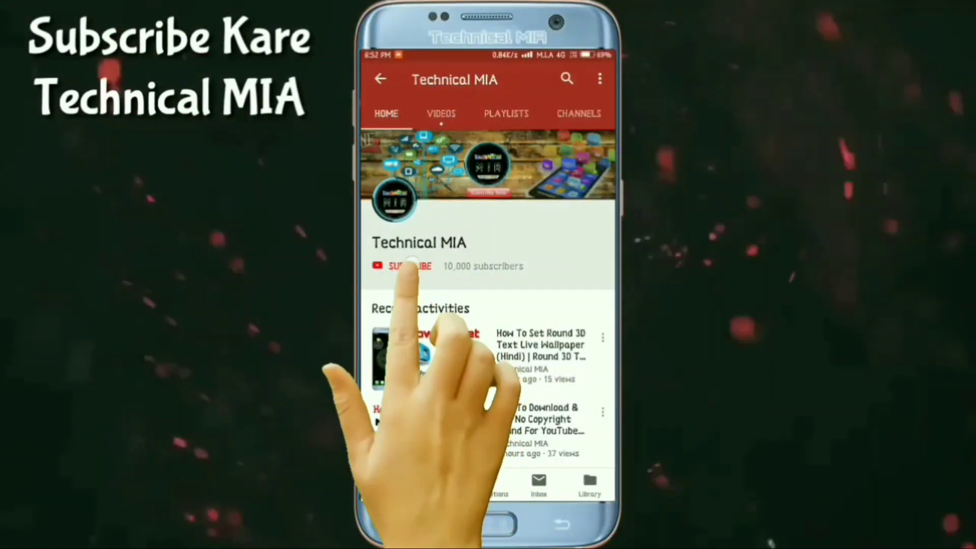
- Subscribe to the Technical MIA YouTube channel
left_click(407, 265)
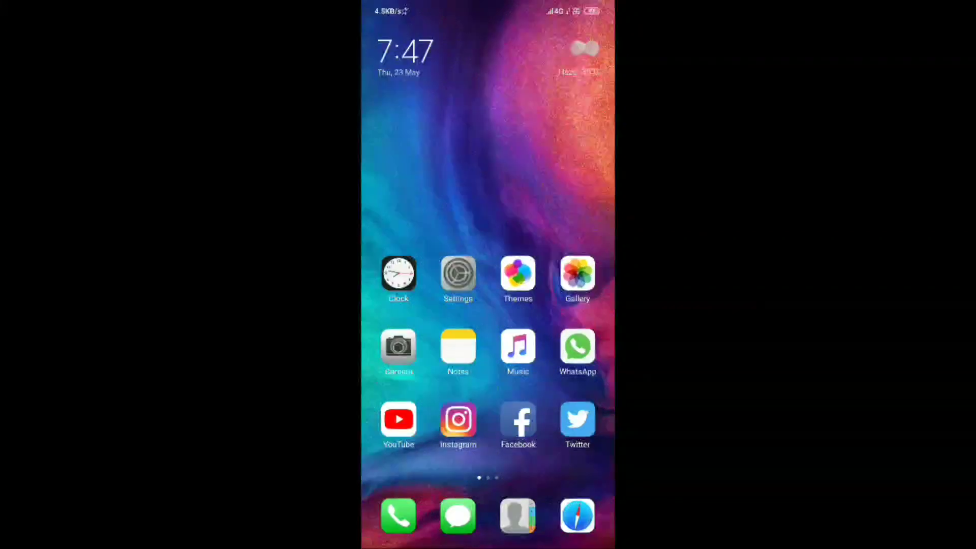
- Launch KineMaster from the next home page and open the Untitled project
scroll("left", 3)
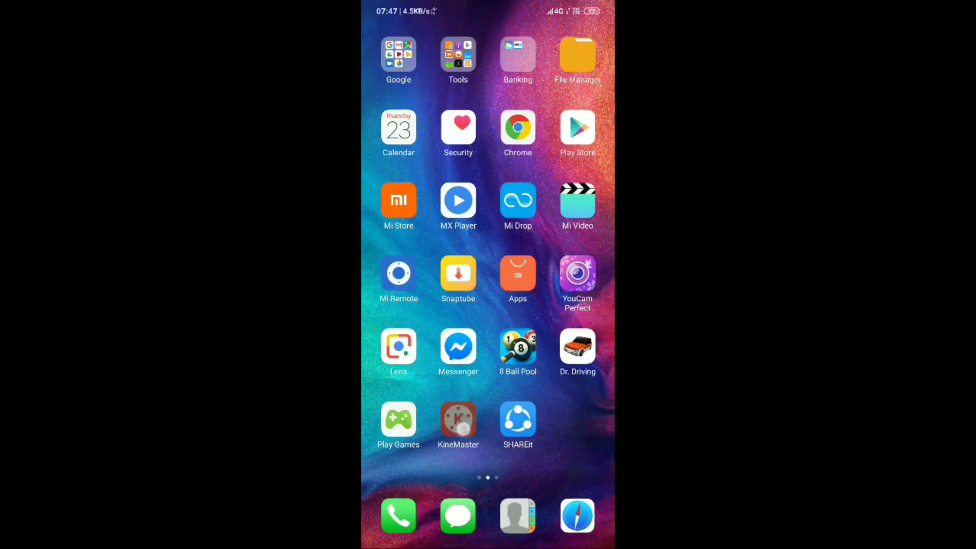
left_click(457, 417)
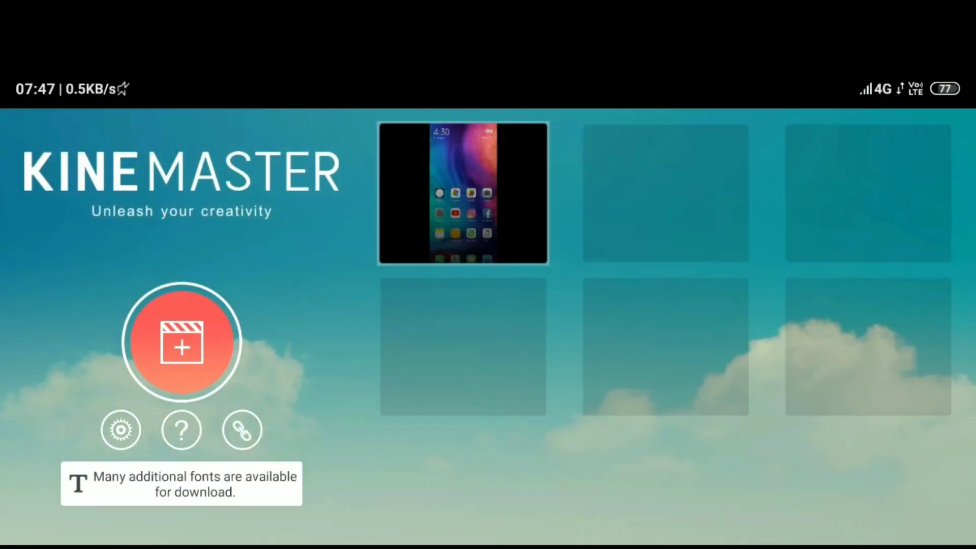
left_click(463, 193)
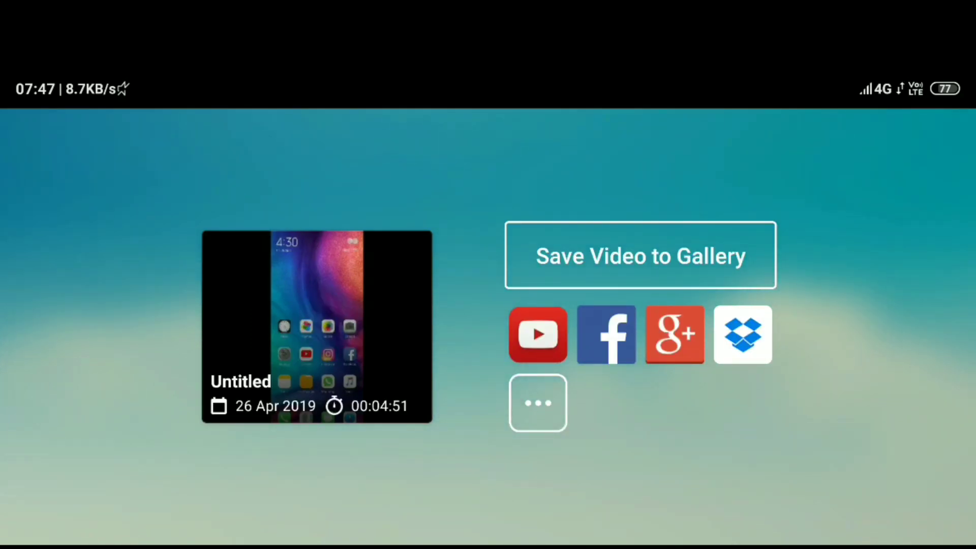
- Show the 4K, Full HD, High Definition and Medium Quality gallery export options
left_click(640, 254)
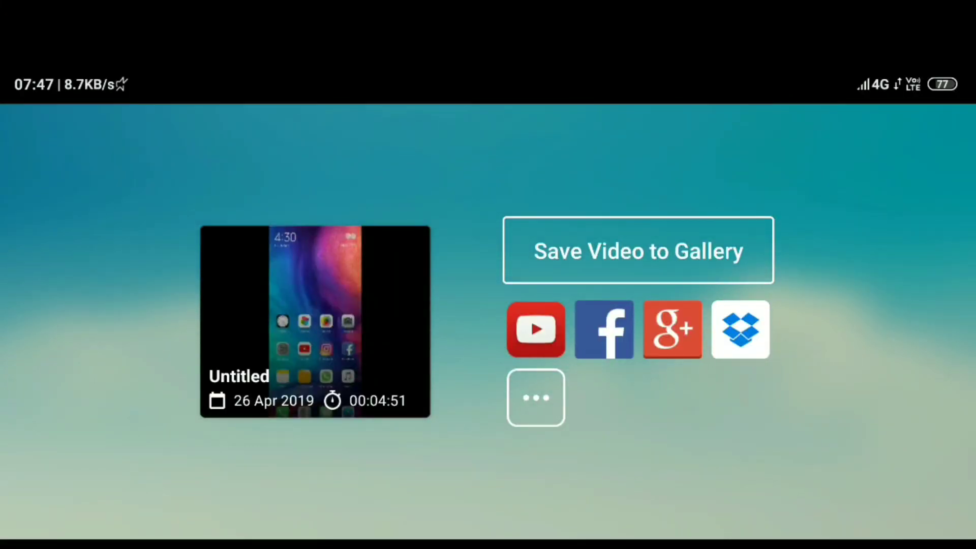
left_click(637, 250)
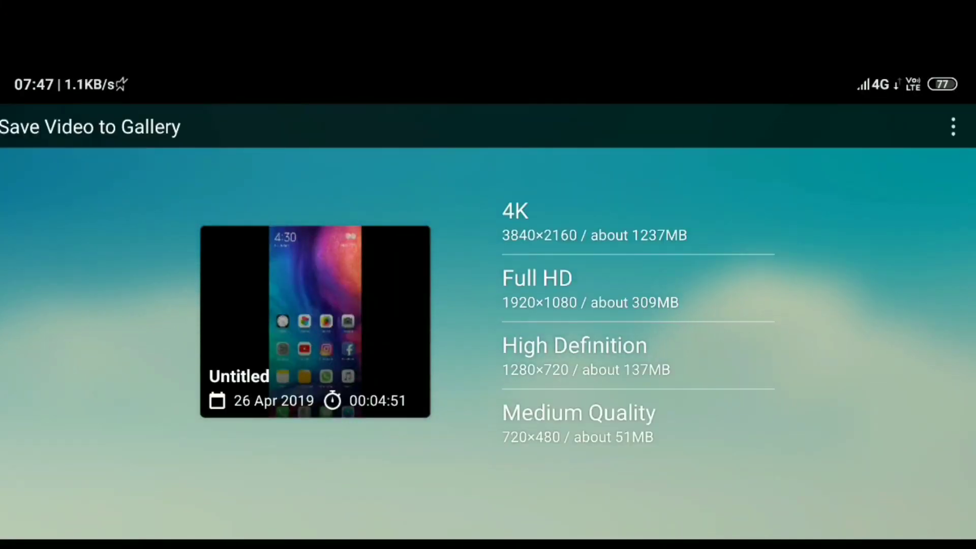